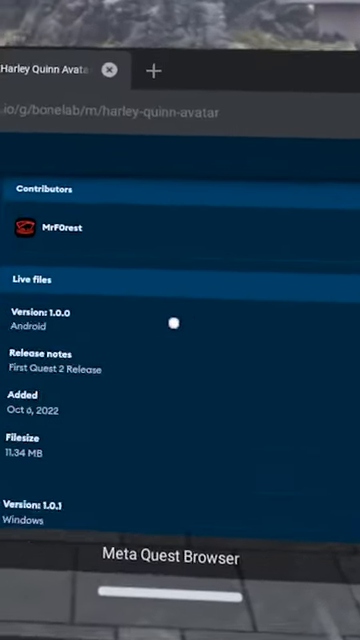
{"action": "scroll", "scroll_direction": "down", "scroll_amount": 3}
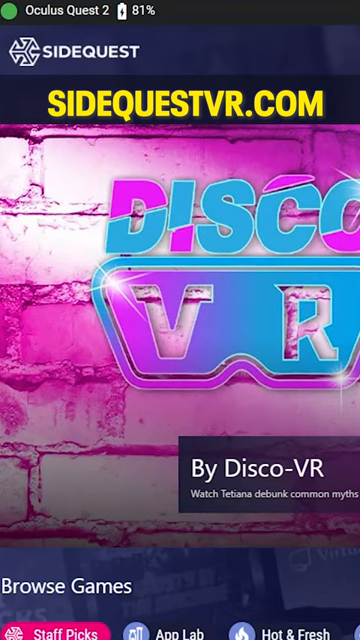
{"action": "mouse_move", "coordinate": [16, 24]}
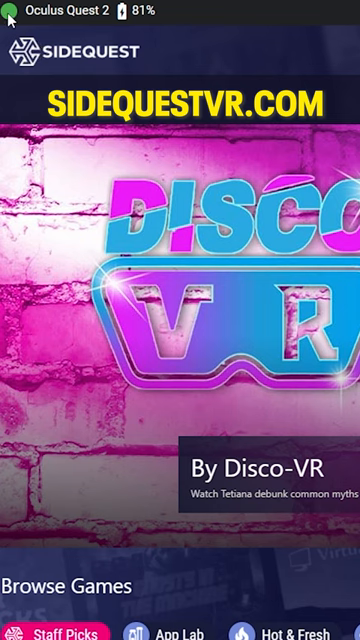